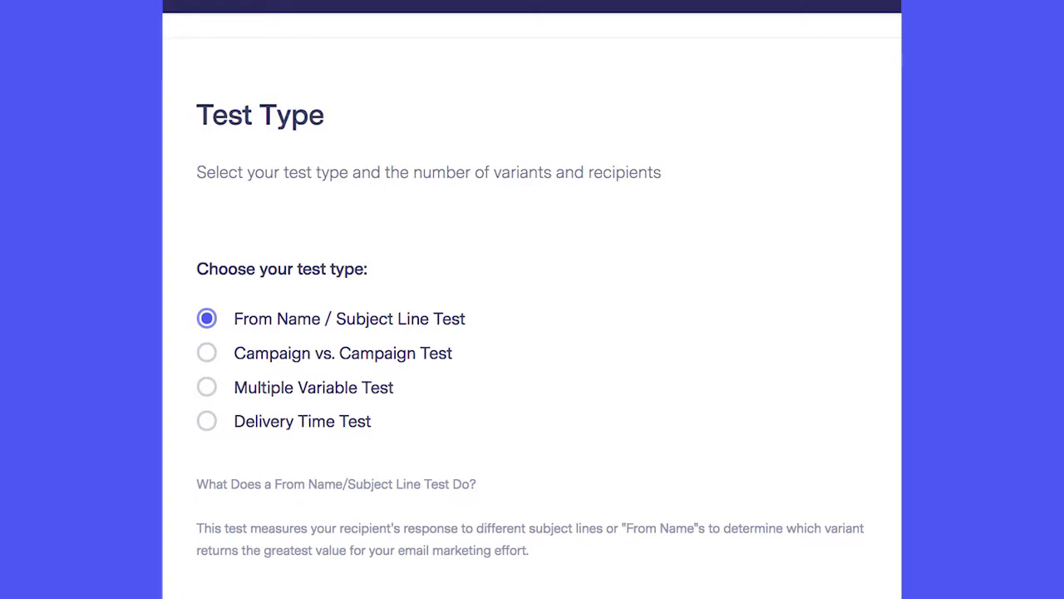
Step: Browse the A/B test type options and scroll through the coffee campaign results
left_click(206, 353)
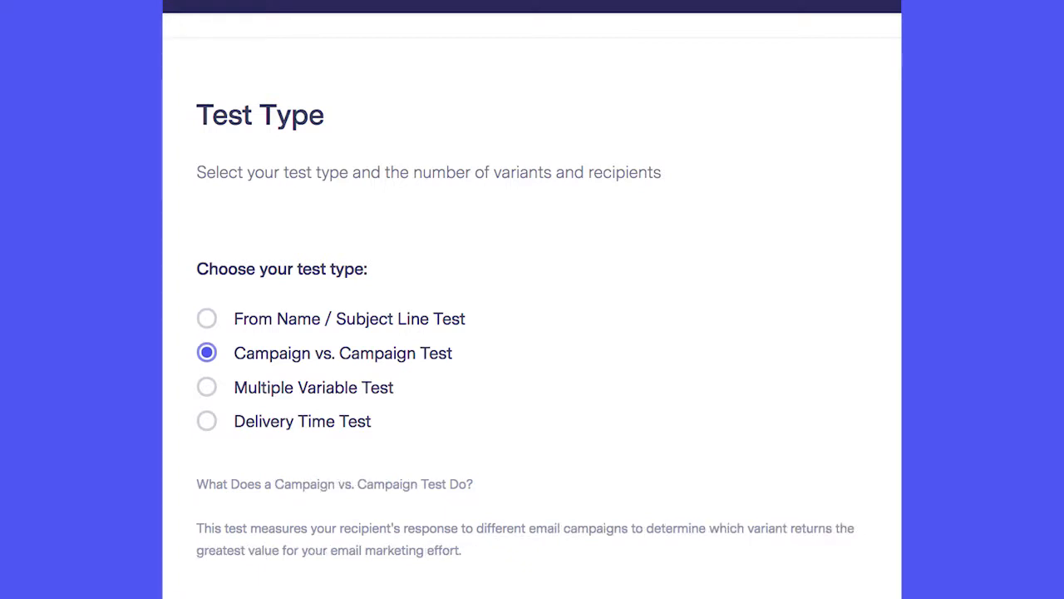
left_click(206, 421)
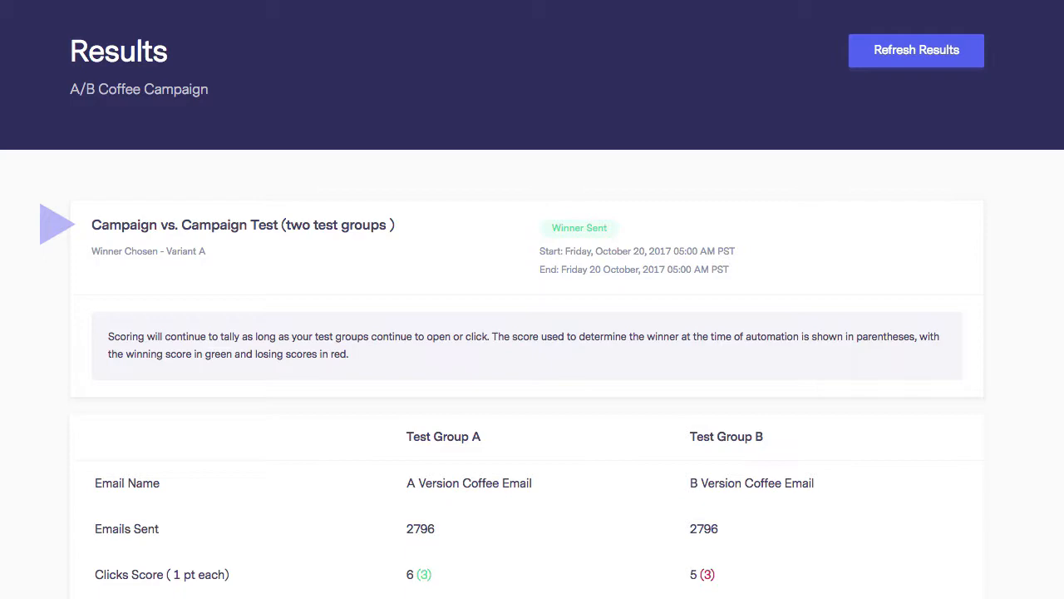
scroll("down", 3)
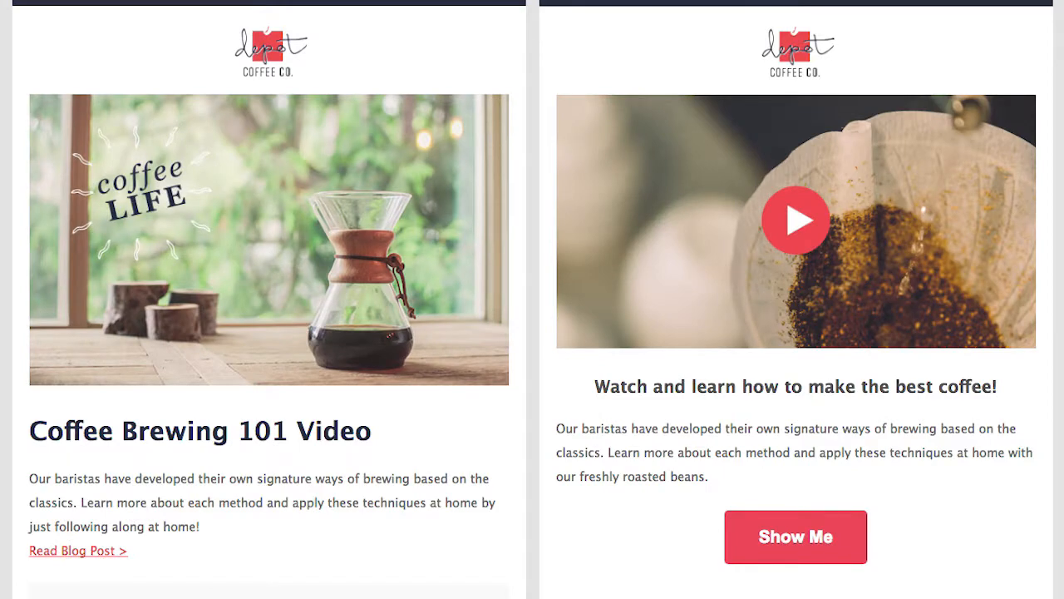
scroll("down", 3)
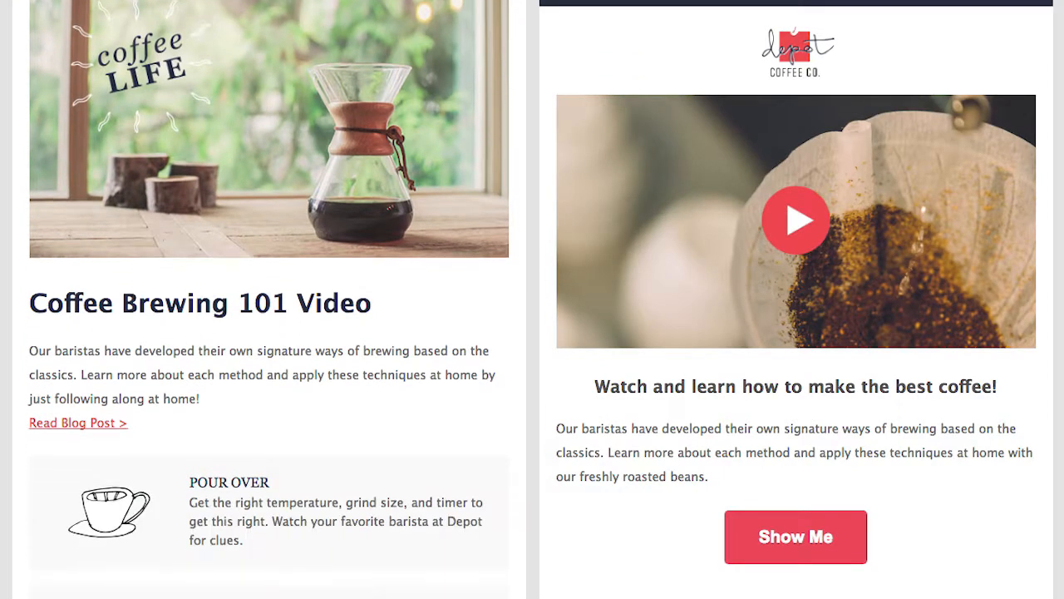
scroll("down", 3)
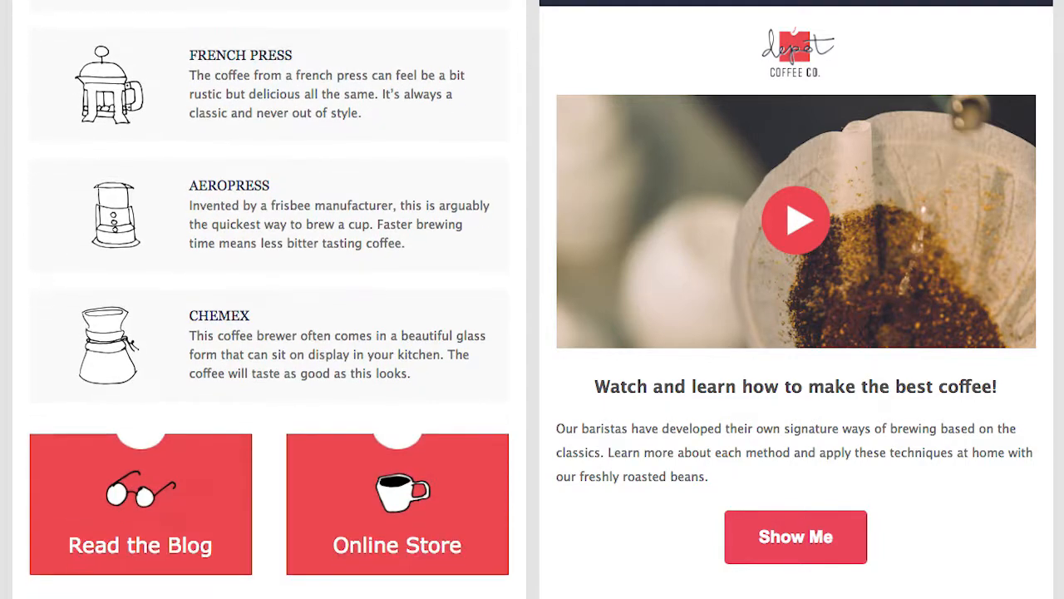
scroll("down", 3)
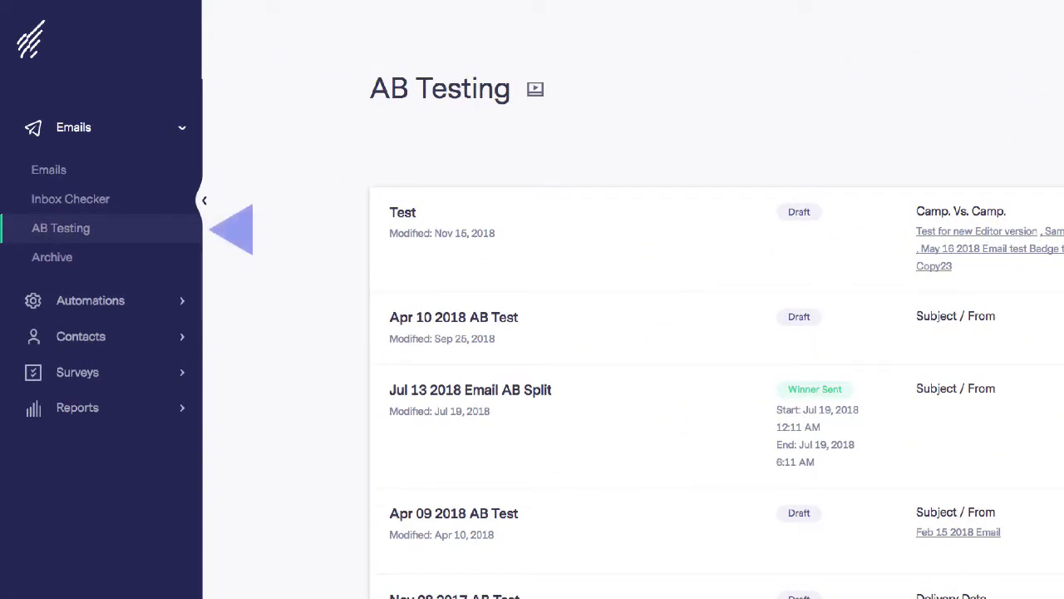
Step: Start a new A/B test from the AB Testing section of Emails
left_click(203, 199)
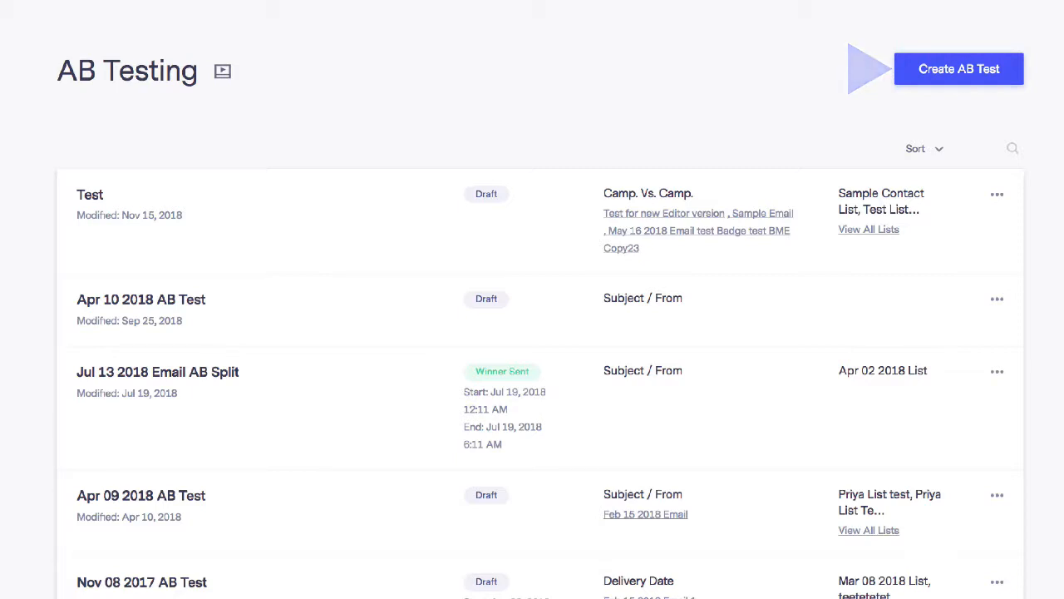
left_click(958, 68)
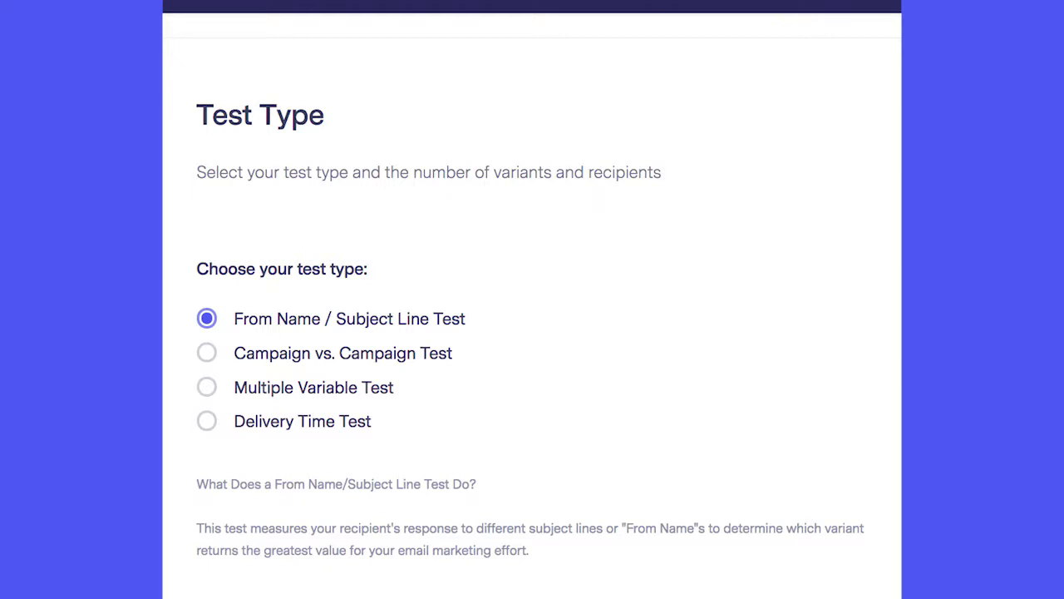
Step: Compare the multiple-variable and delivery-time test descriptions, then choose Campaign vs. Campaign
left_click(206, 353)
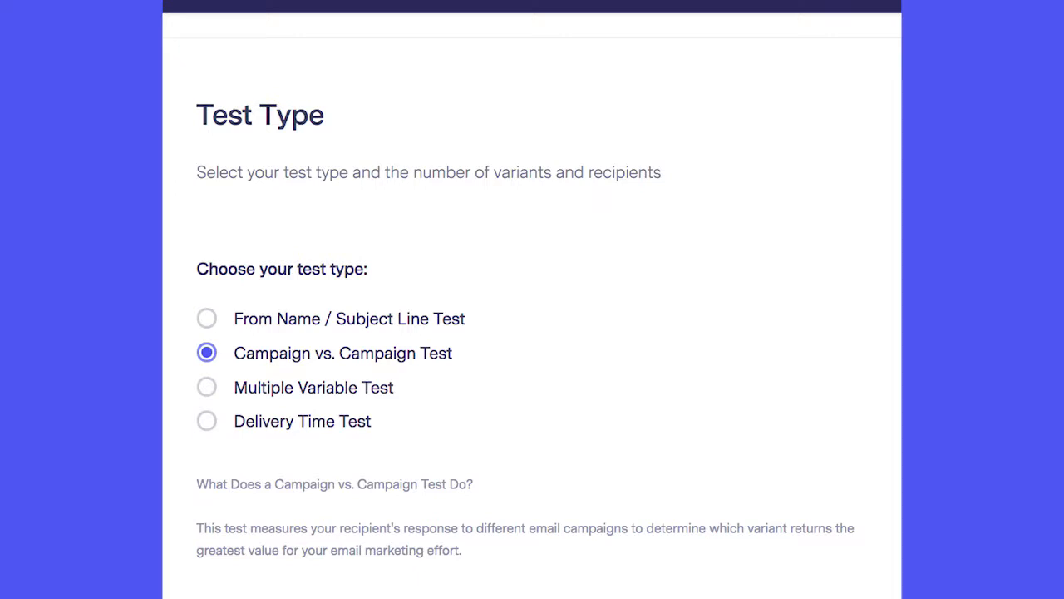
left_click(206, 386)
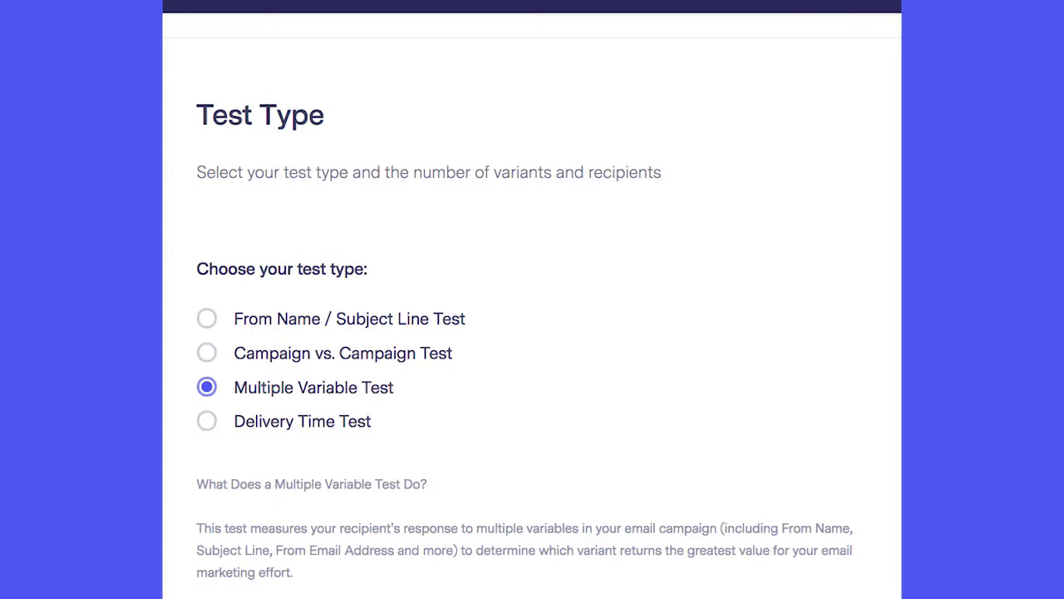
left_click(206, 421)
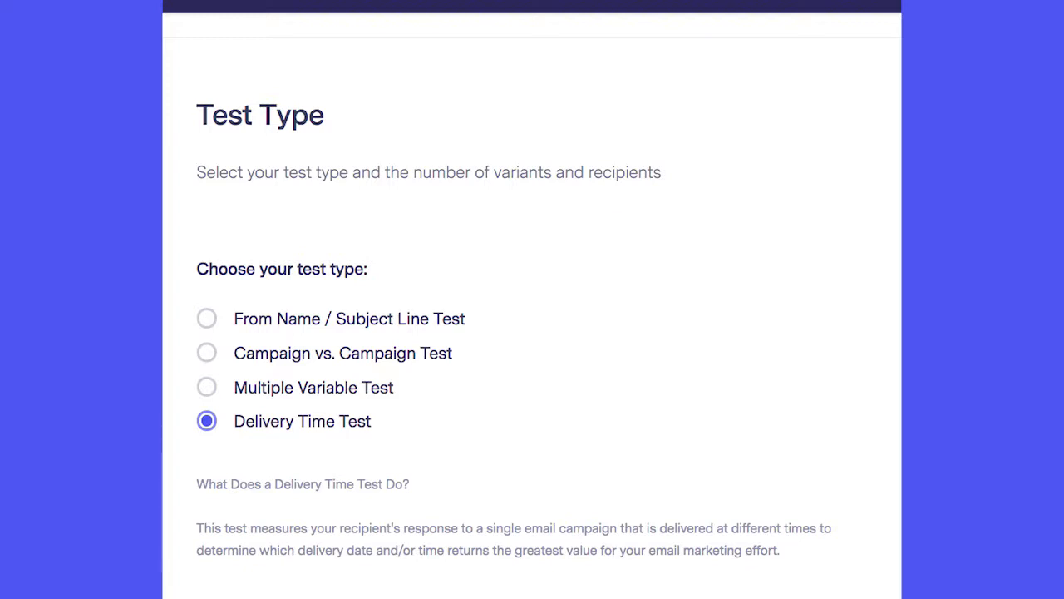
left_click(206, 352)
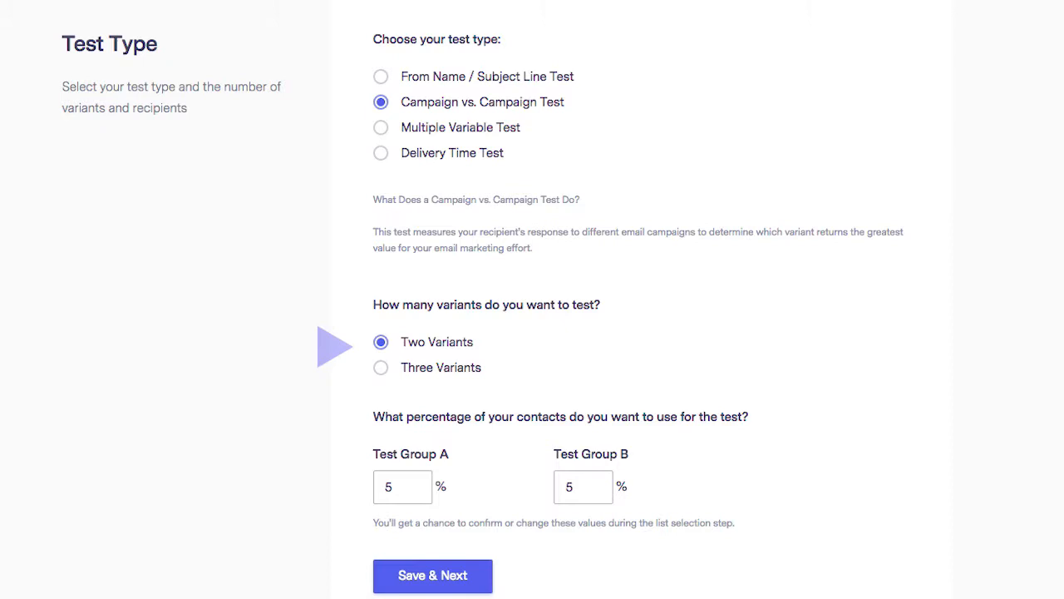
Step: Try three variants, then settle on two variants at 5% each
left_click(381, 368)
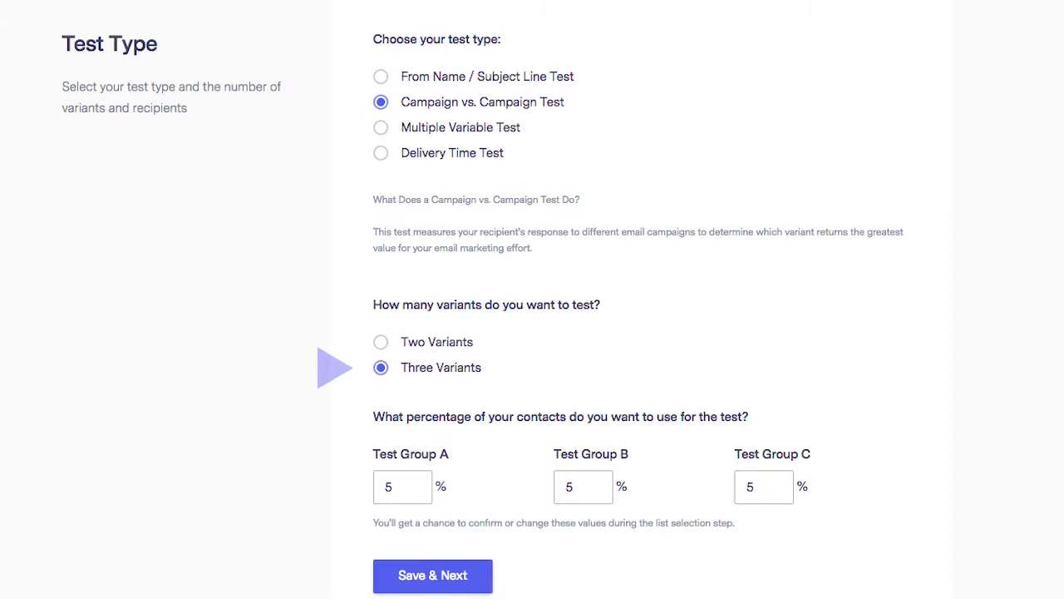
left_click(381, 342)
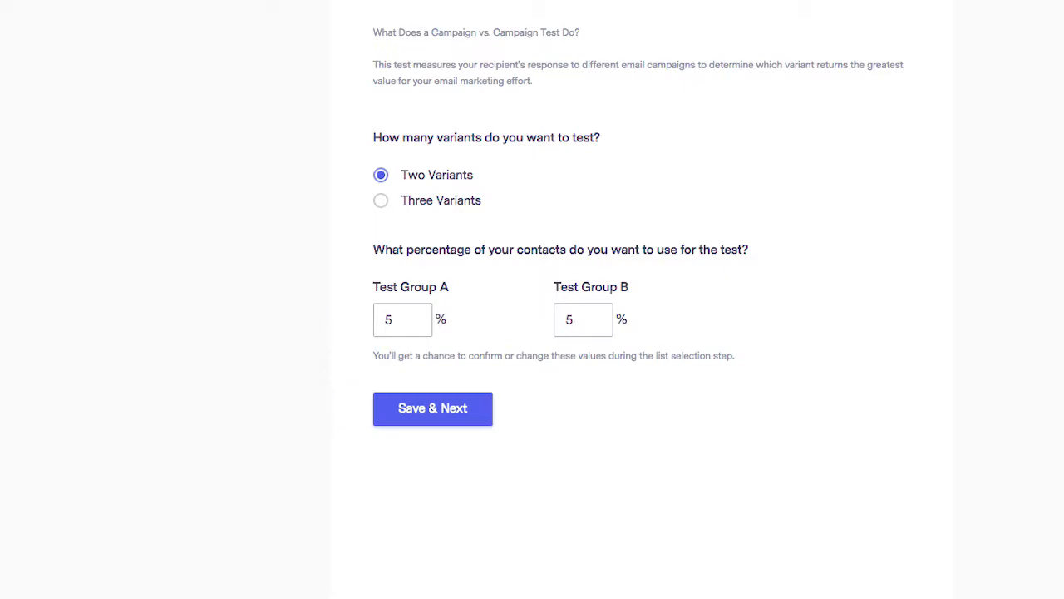
Step: Assign A Version Coffee Email to group A and B Version Coffee Email Copy to group B
left_click(433, 408)
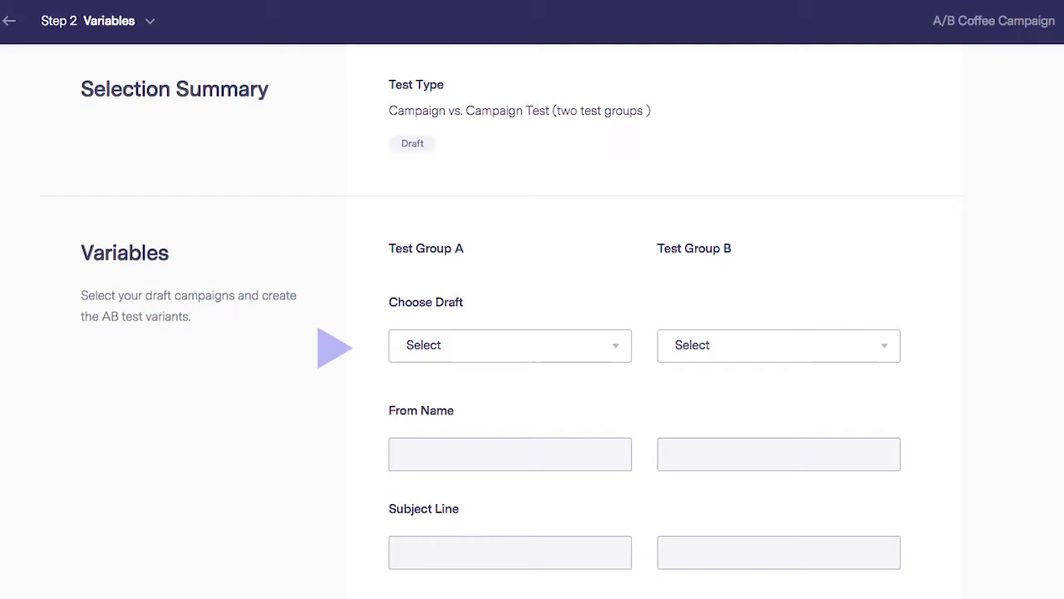
left_click(778, 344)
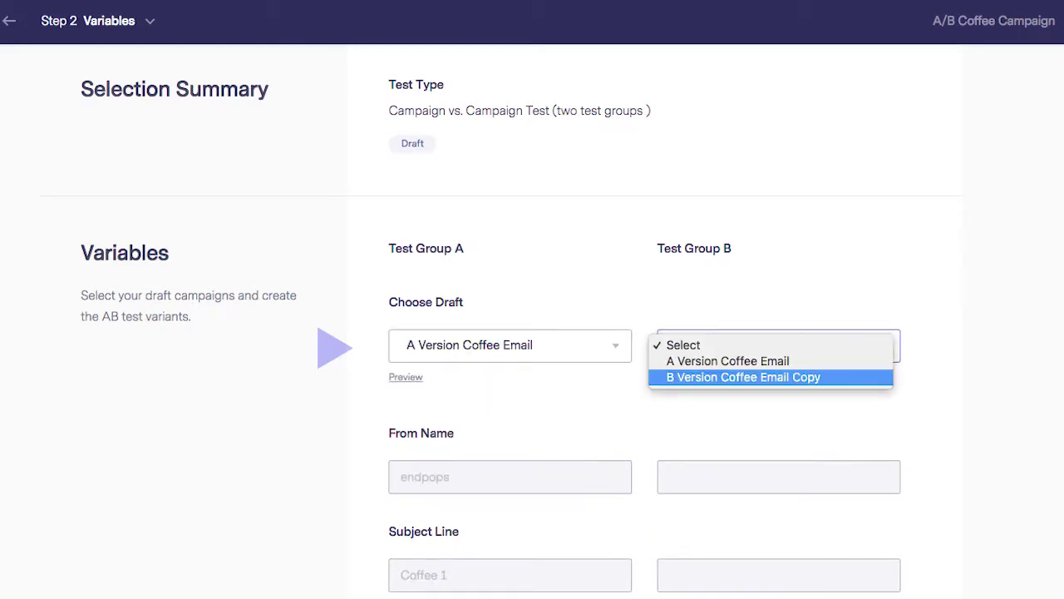
left_click(743, 376)
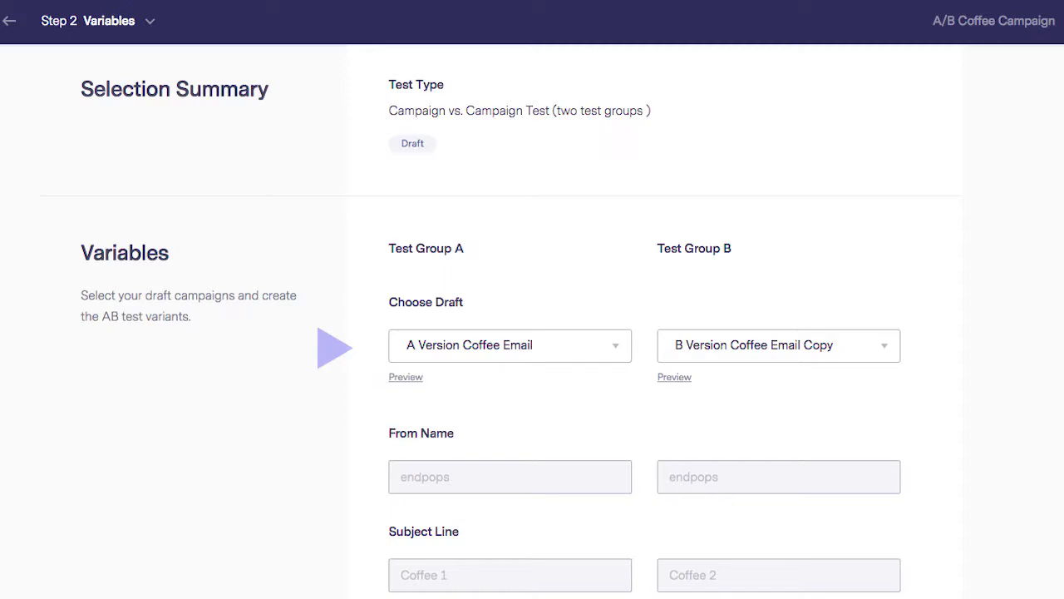
scroll("down", 3)
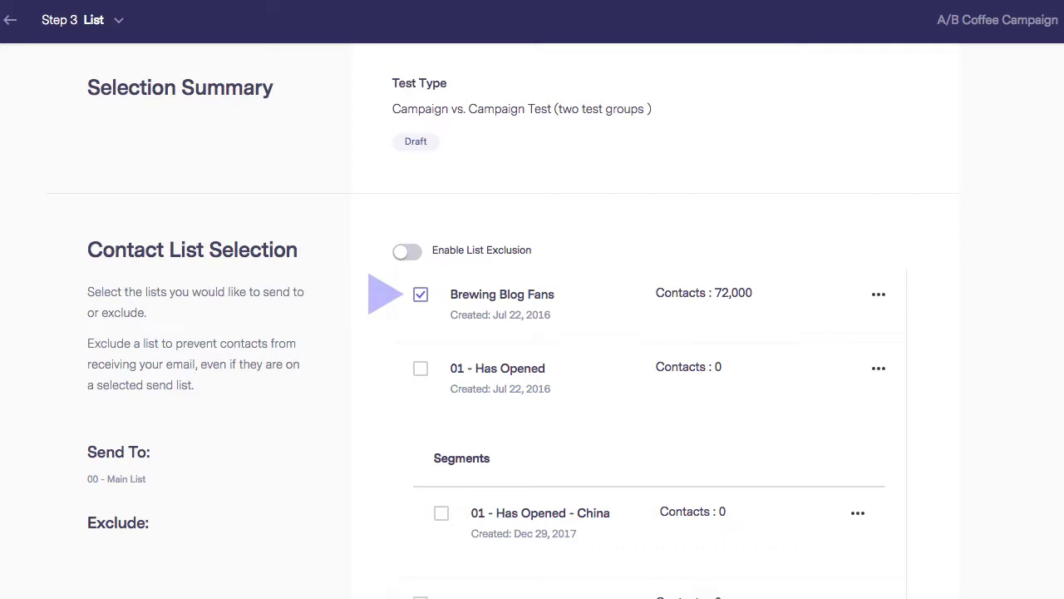
Step: Raise the sample groups slider from 5% to 10% and continue to the rules step
scroll("down", 3)
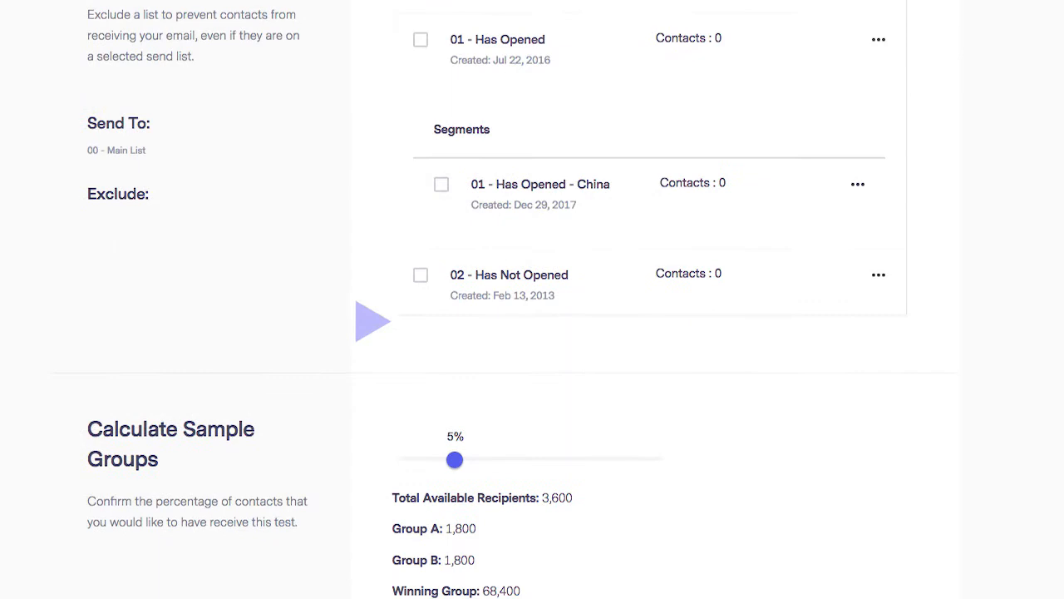
scroll("down", 3)
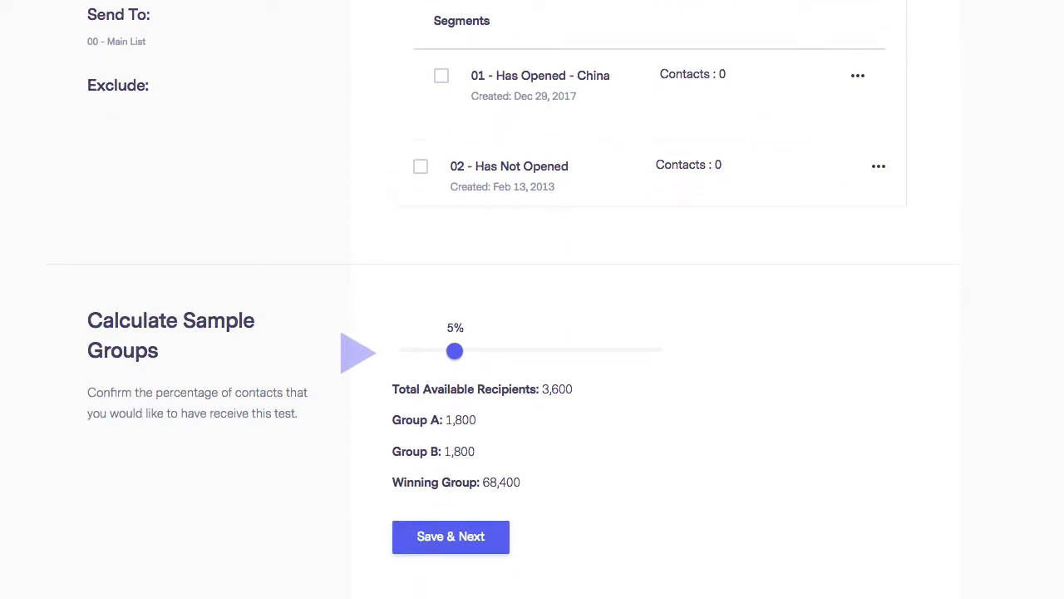
left_click_drag(456, 349, 524, 349)
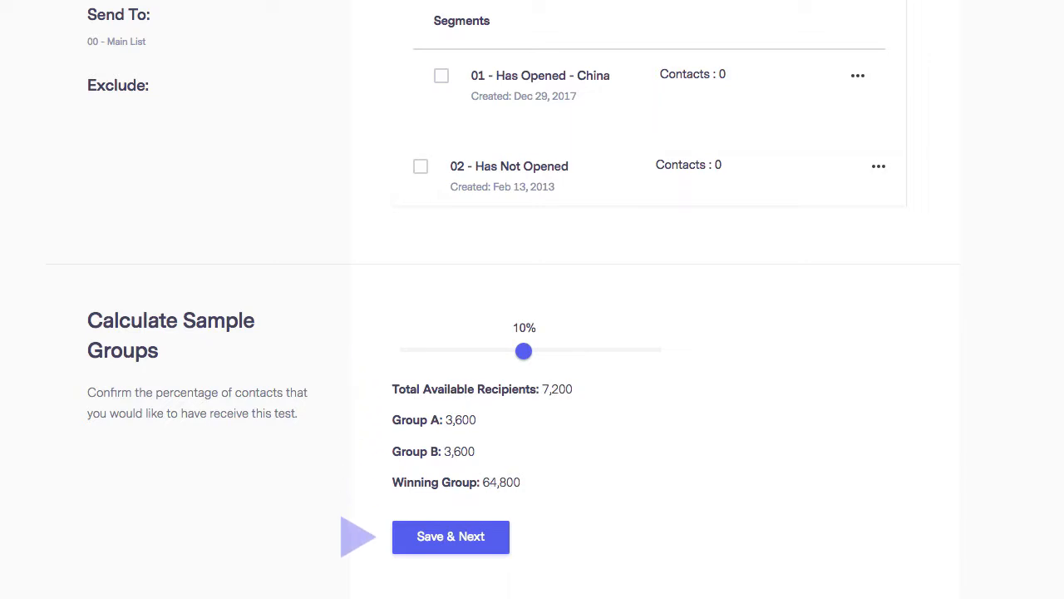
left_click(449, 535)
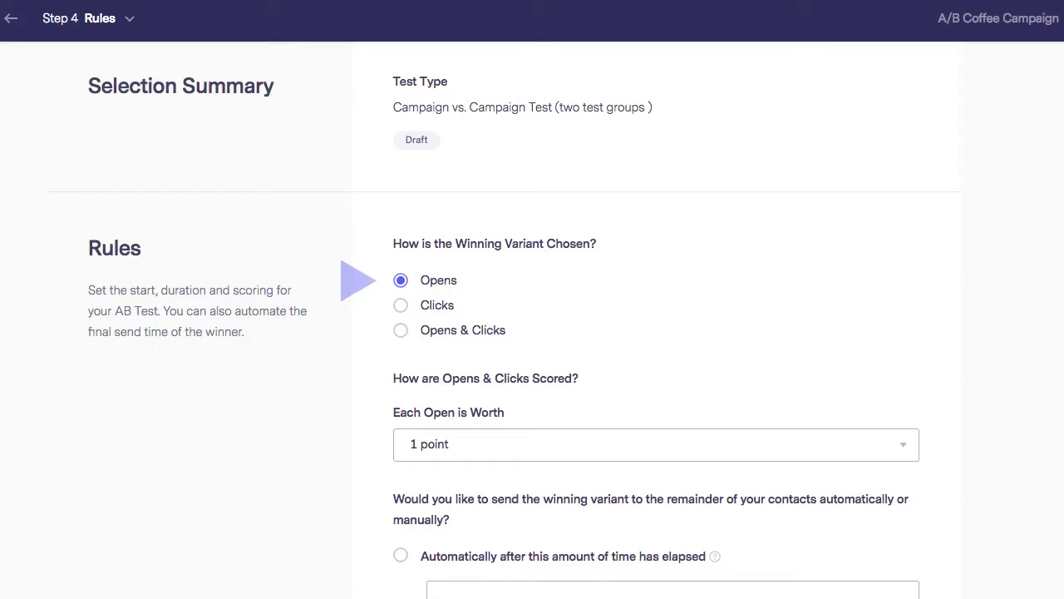
Step: Decide the winner by Opens & Clicks, keeping each open worth 6 points
left_click(401, 330)
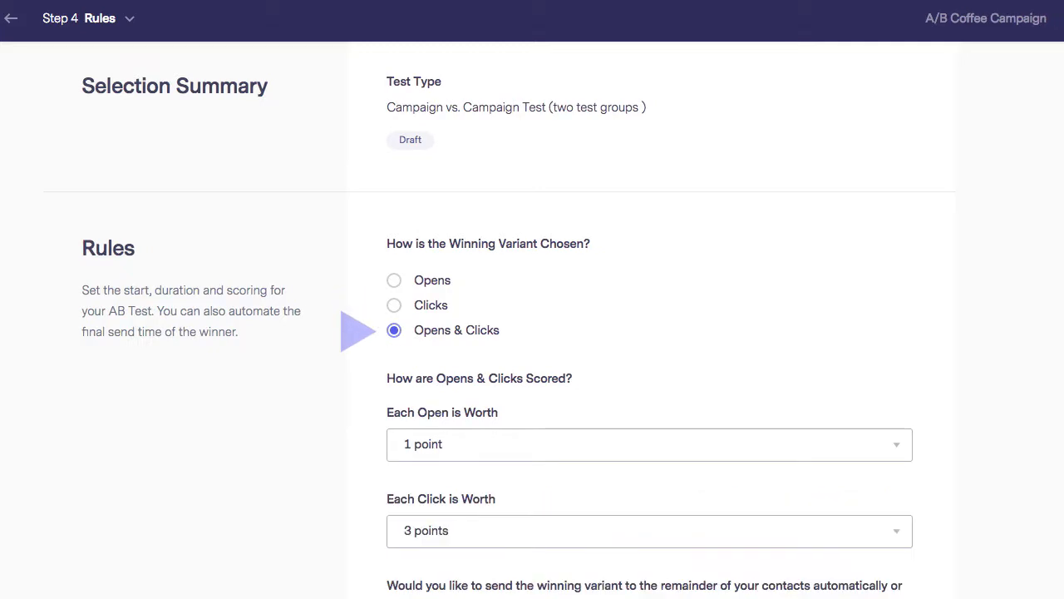
scroll("down", 3)
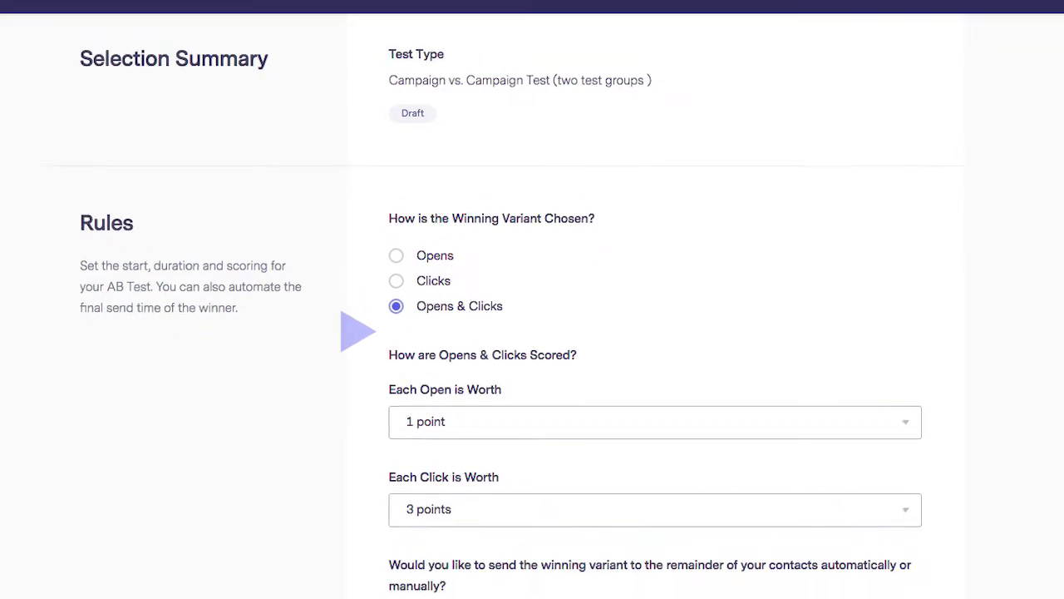
scroll("down", 3)
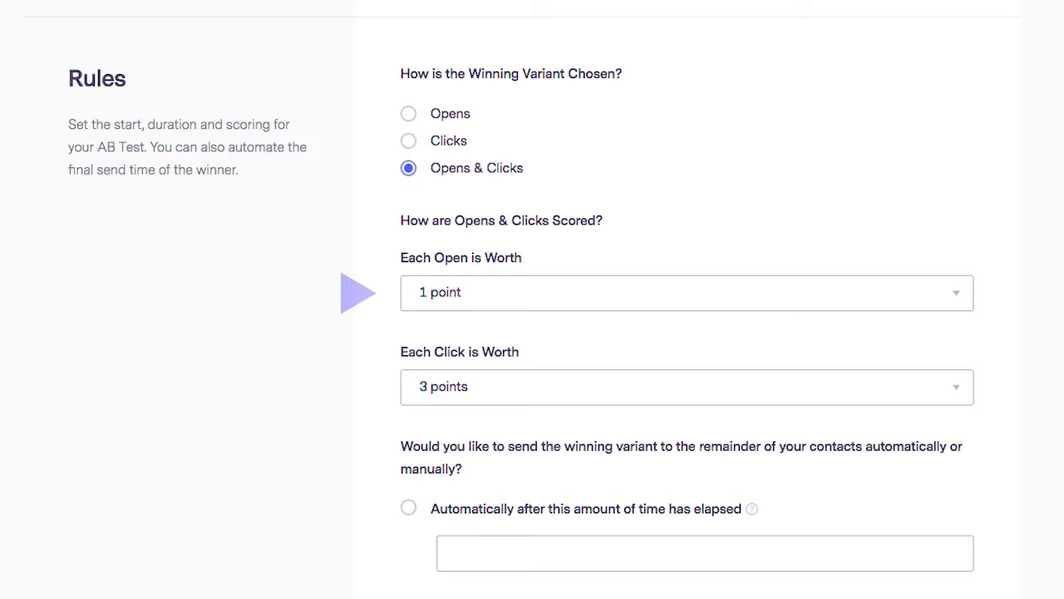
left_click(409, 507)
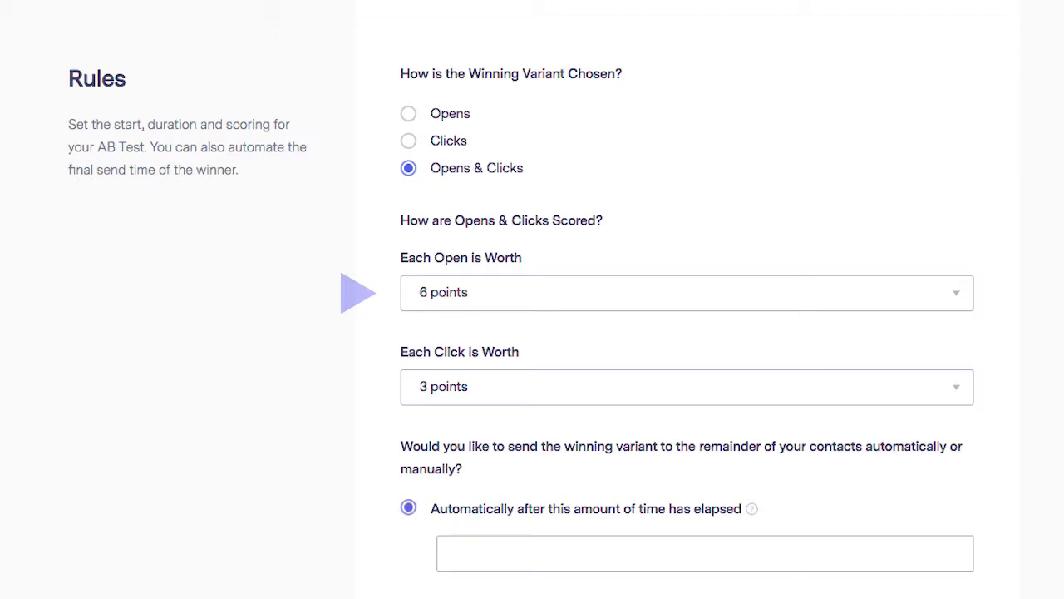
left_click(685, 293)
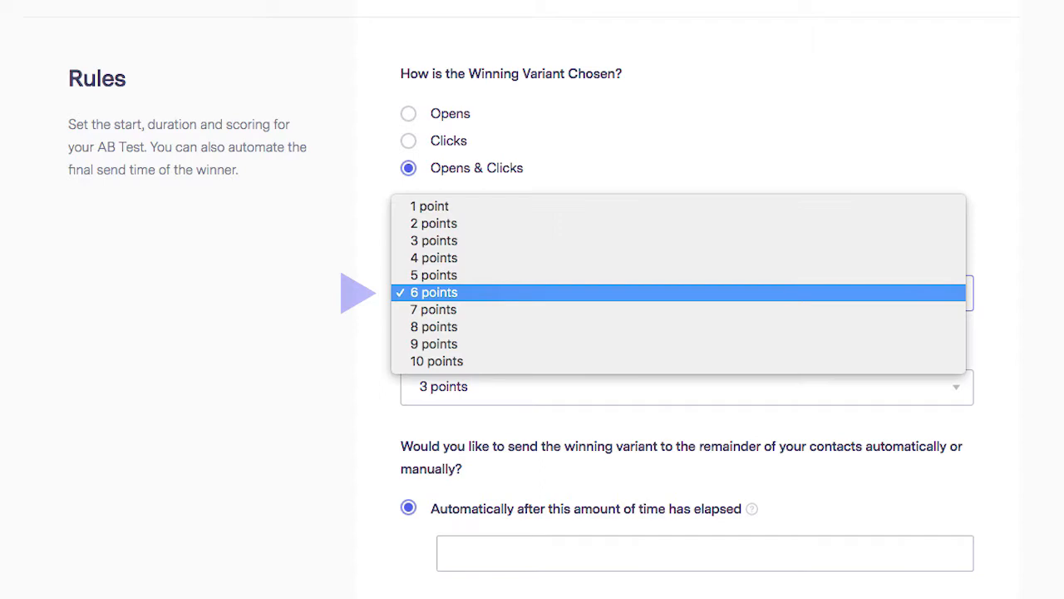
left_click(434, 293)
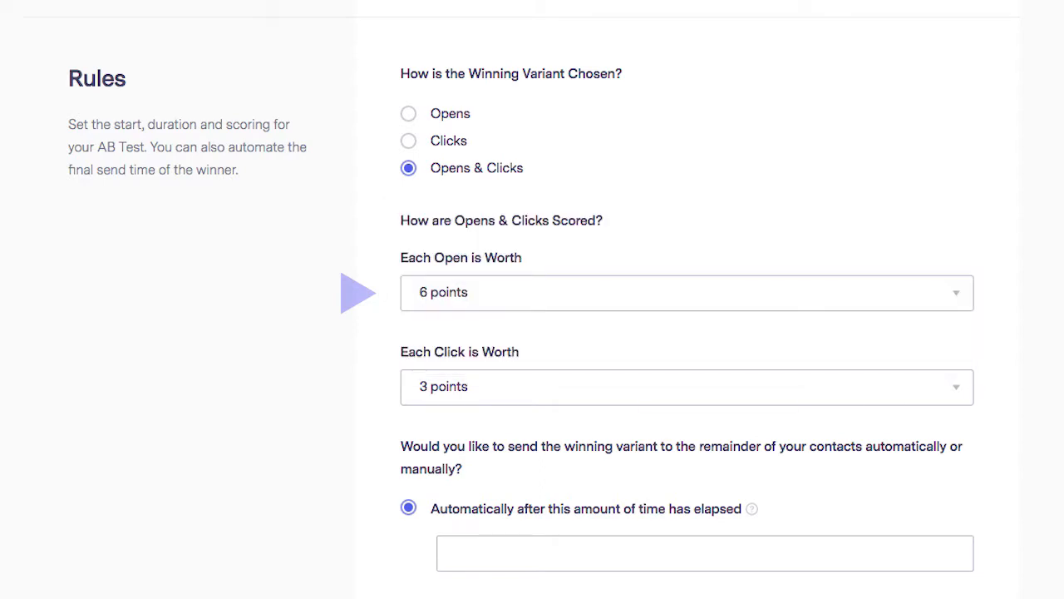
scroll("down", 3)
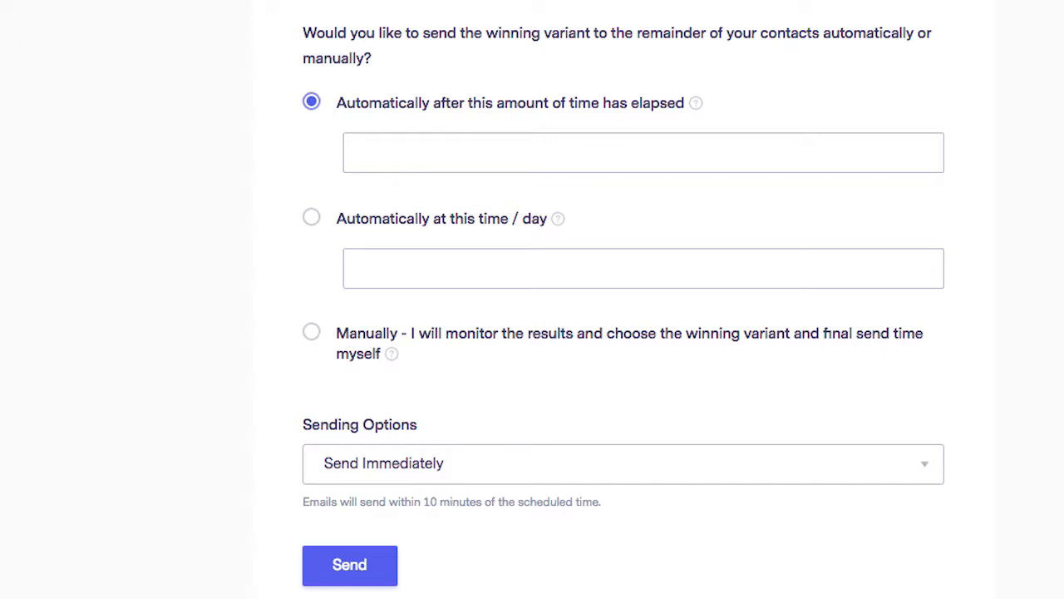
Step: Set the winner to send automatically after 02:00 elapsed time and send the test immediately
left_click(642, 153)
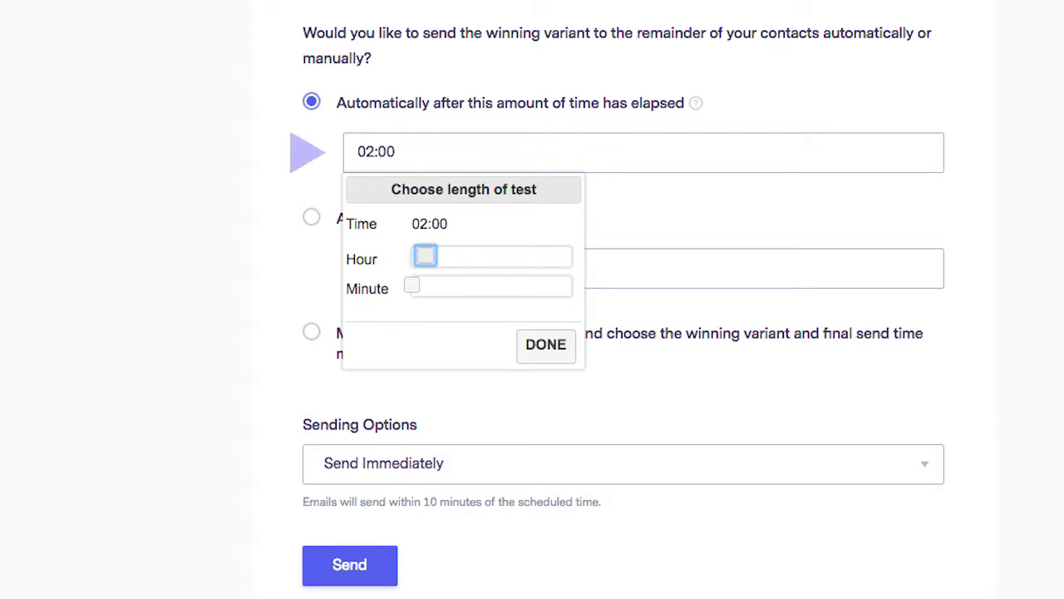
left_click(546, 344)
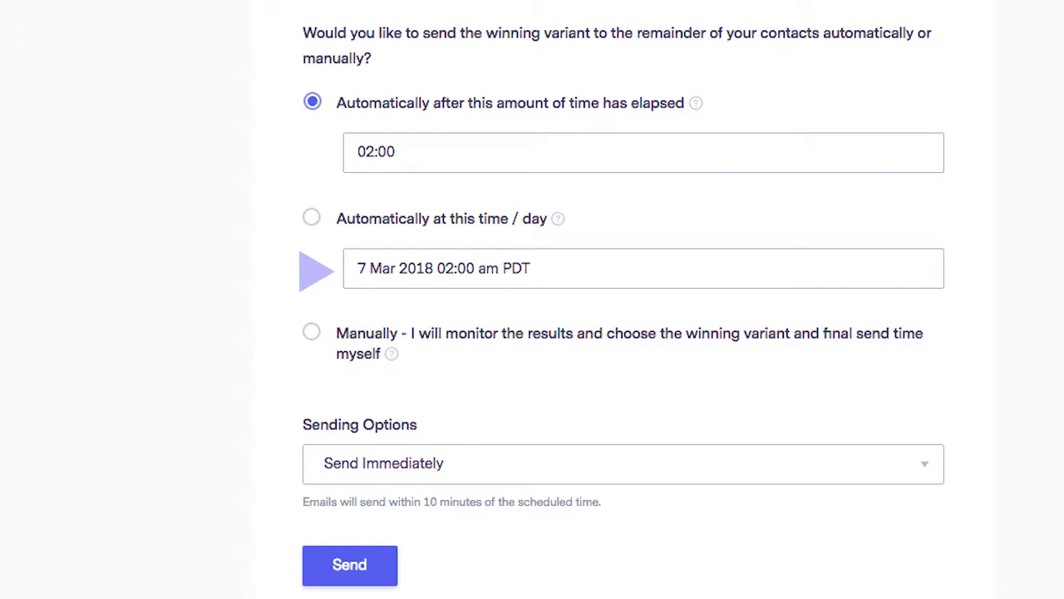
left_click(641, 267)
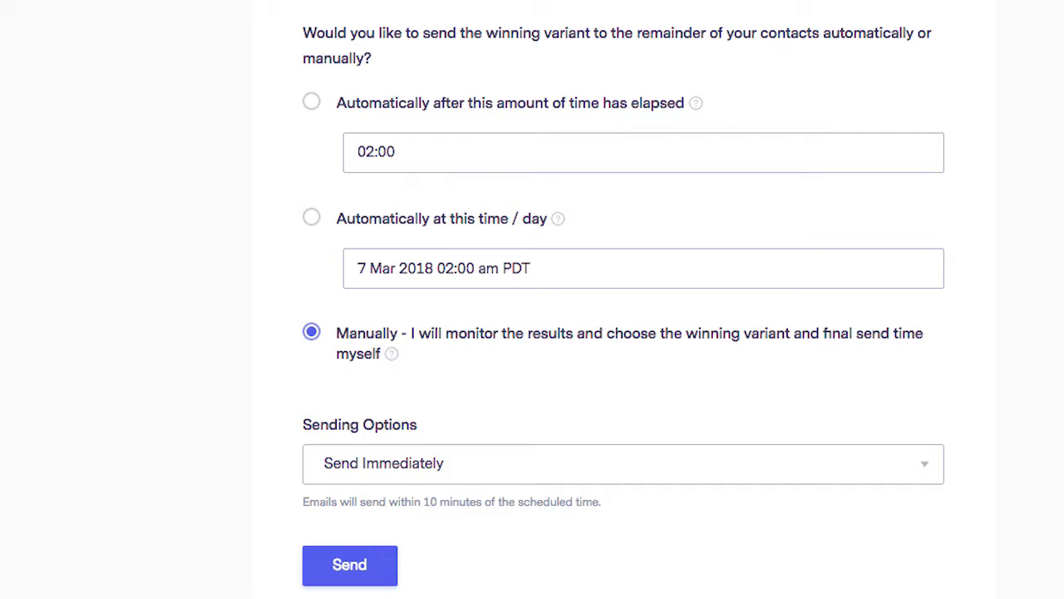
left_click(311, 102)
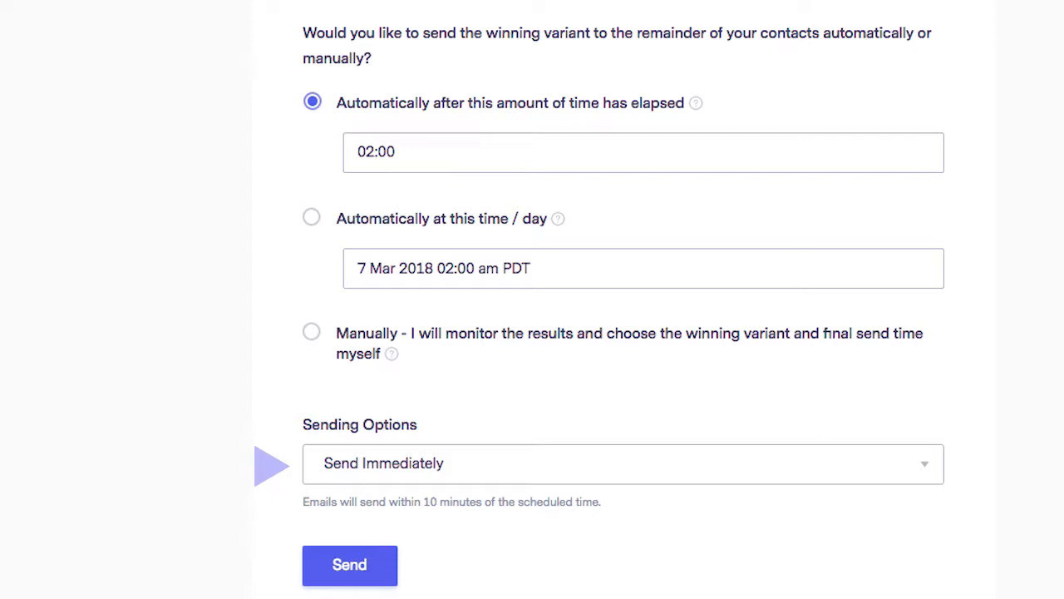
left_click(622, 462)
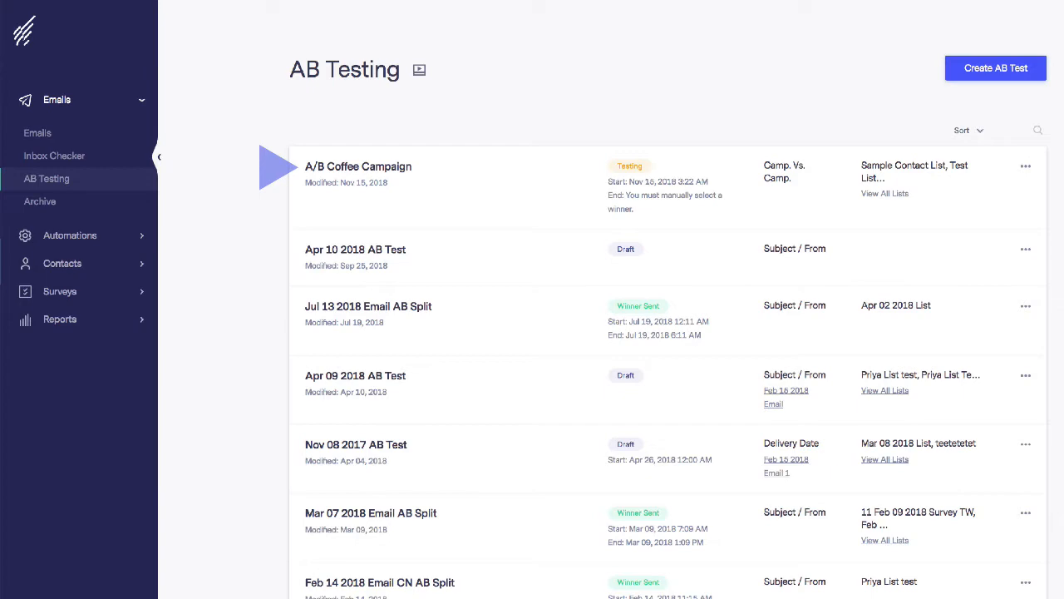
Step: View the A/B Coffee Campaign results and the Test Group A and B reports
left_click(360, 166)
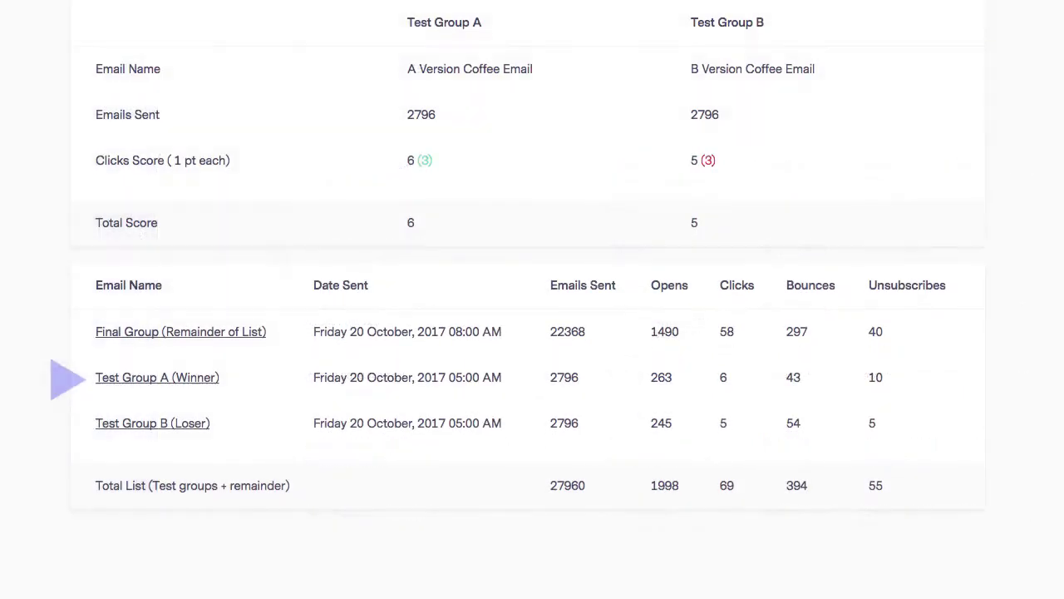
left_click(156, 376)
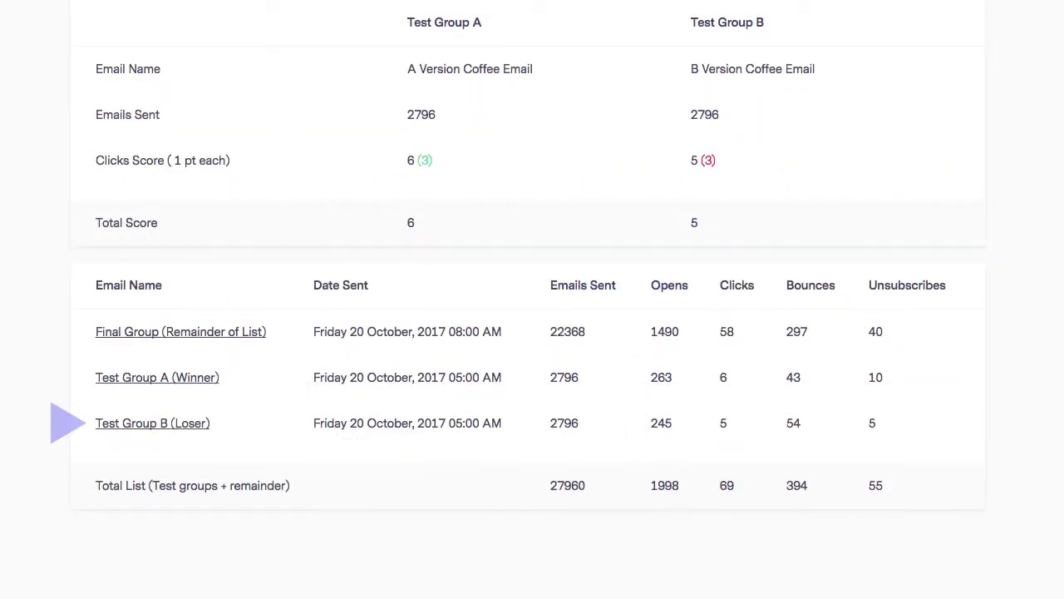
left_click(153, 422)
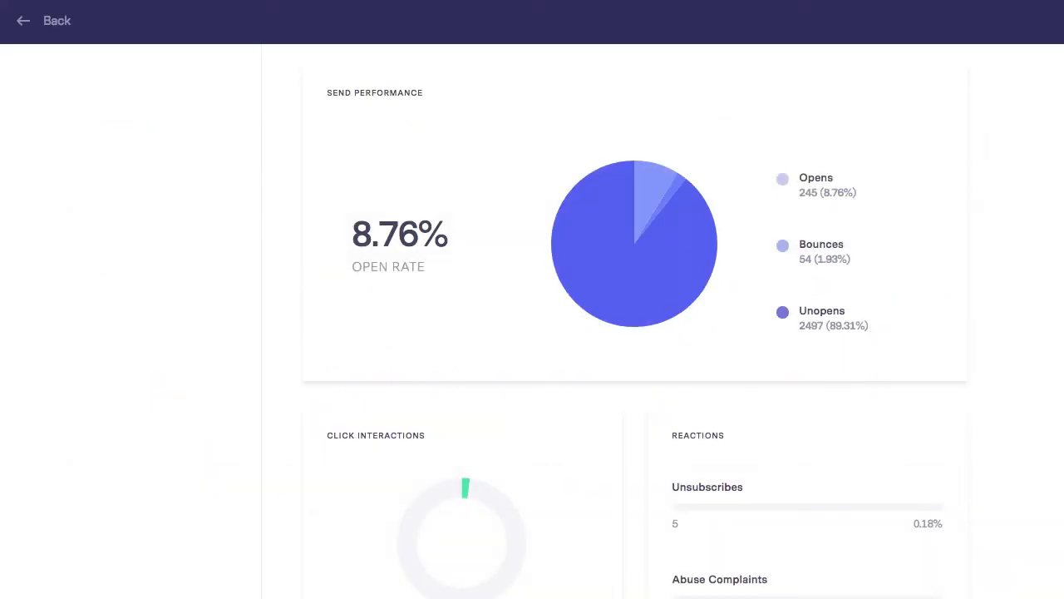
scroll("down", 3)
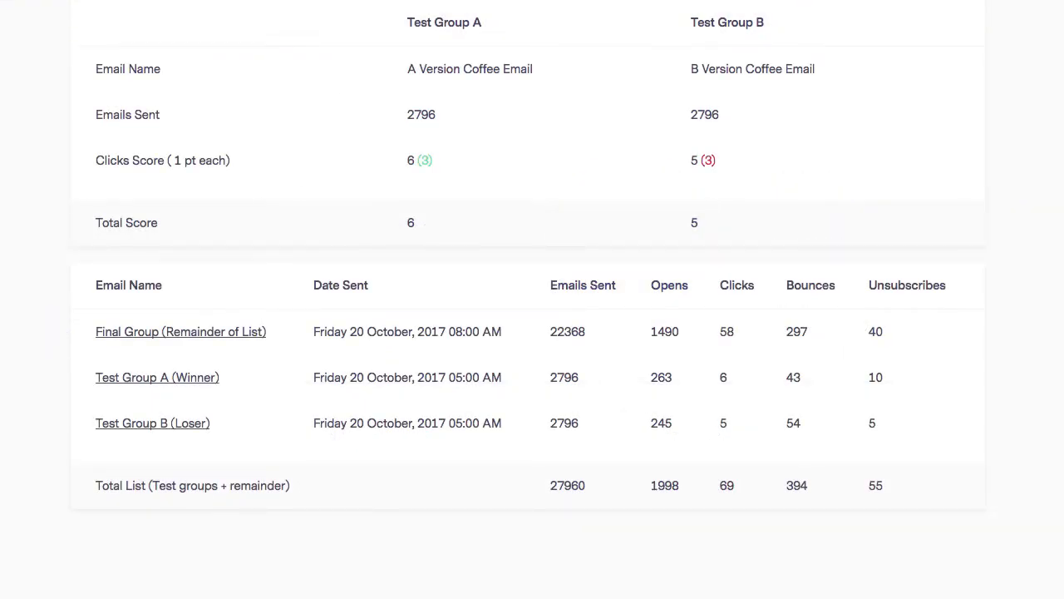